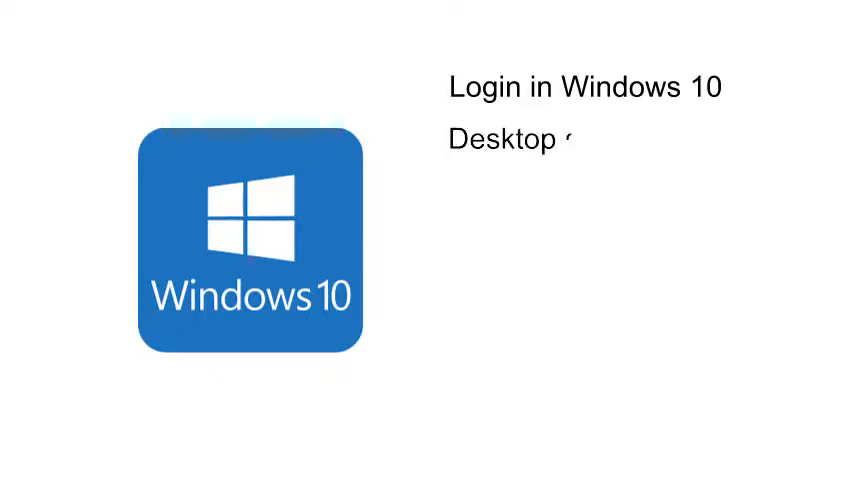
Step: Enter the Owners account password on the sign-in screen to log in
type("screen")
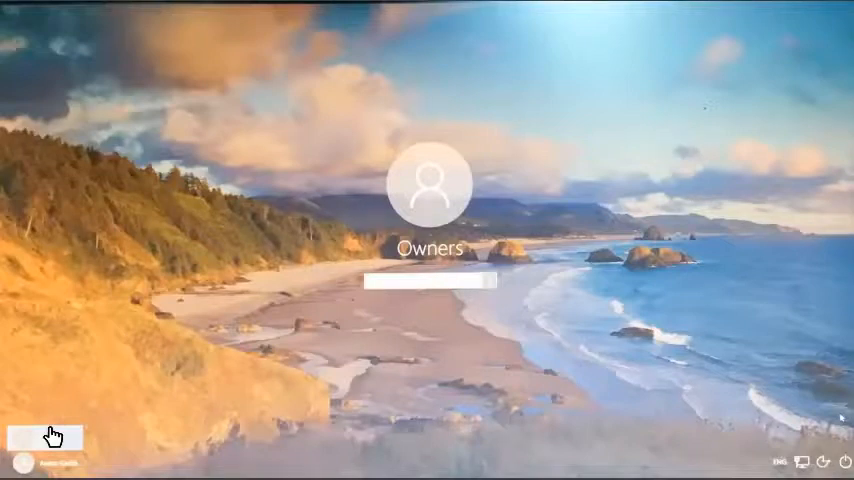
type("••")
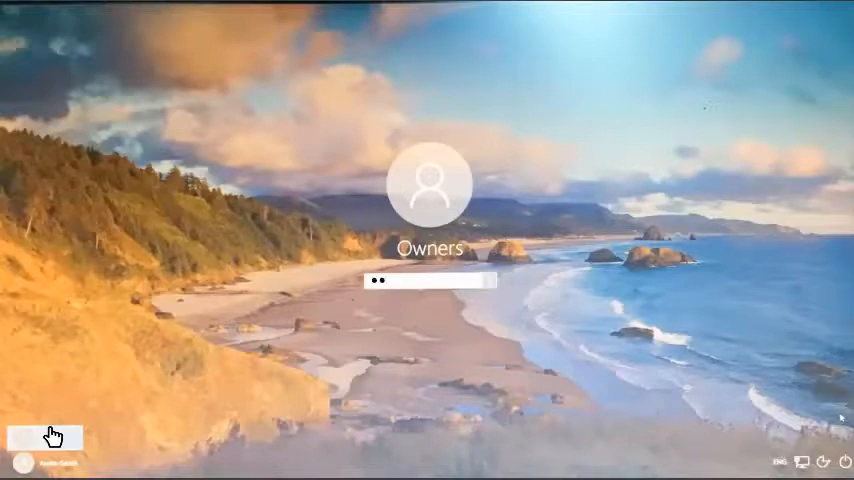
type("••••")
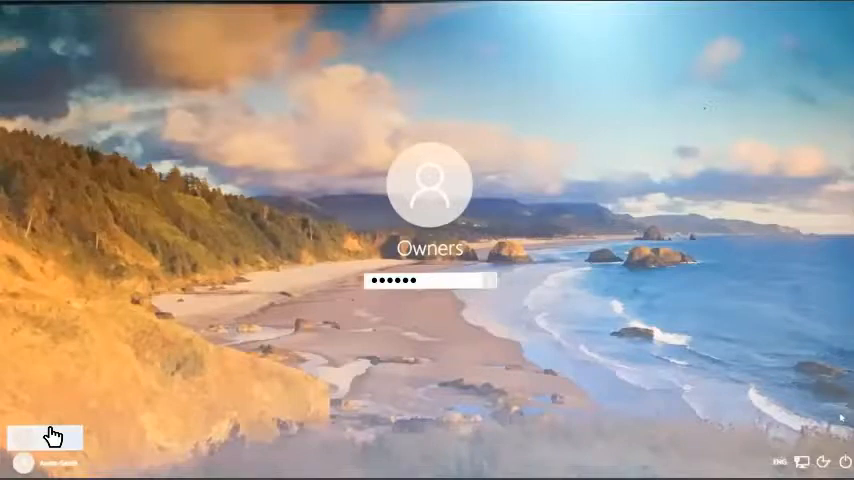
mouse_move(496, 288)
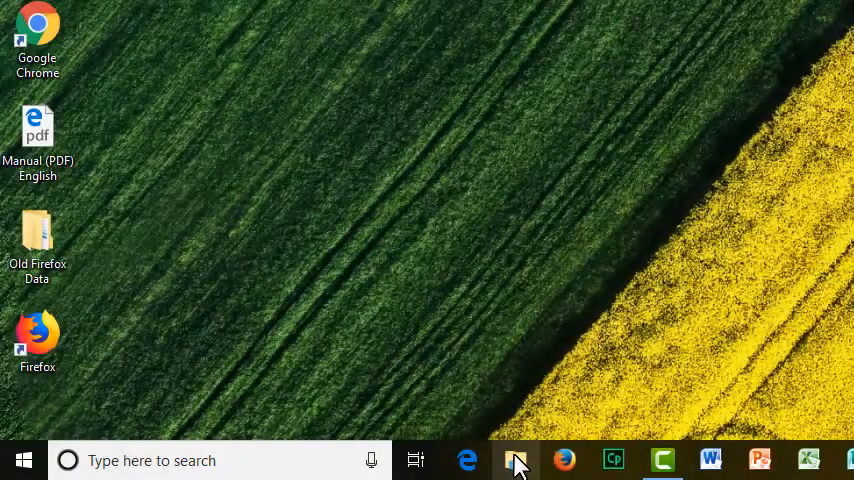
mouse_move(516, 458)
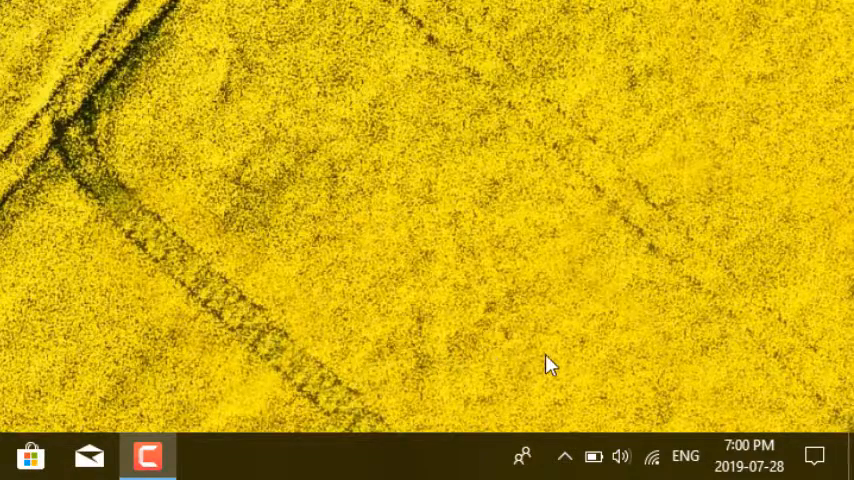
mouse_move(596, 456)
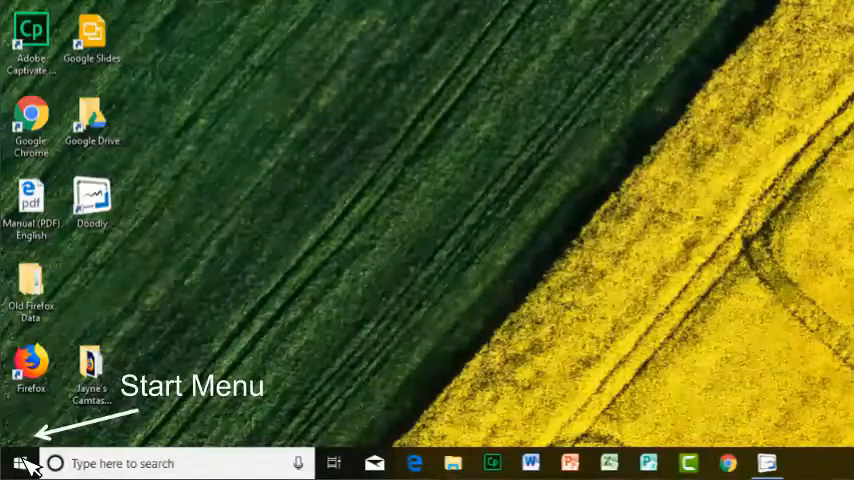
Step: Show the Start menu from the bottom-left of the taskbar
left_click(24, 460)
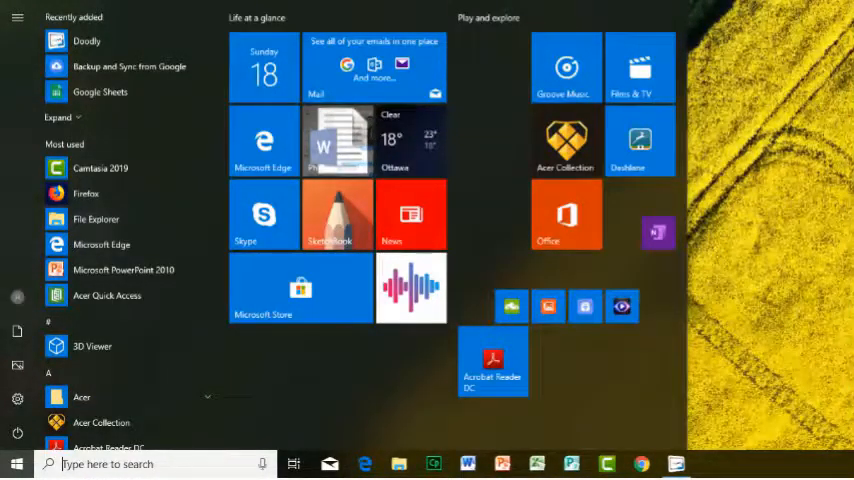
Step: Reveal the Sleep, Shut down and Restart choices from the Start menu's Power icon
left_click(12, 426)
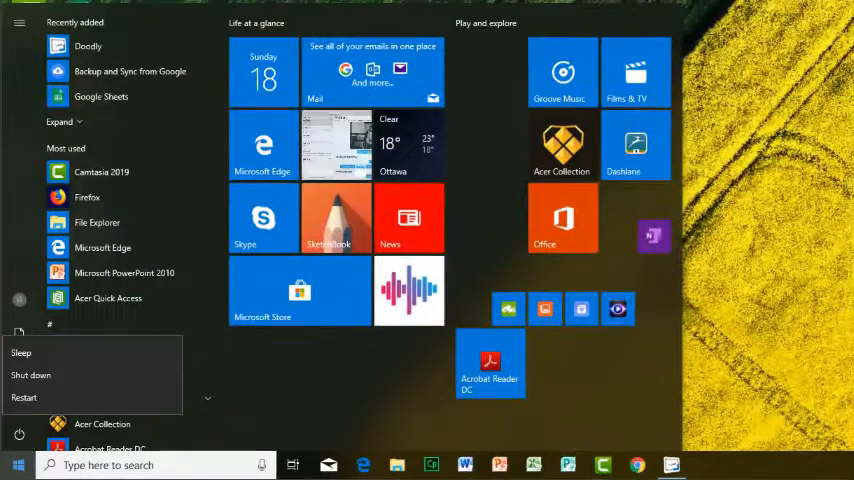